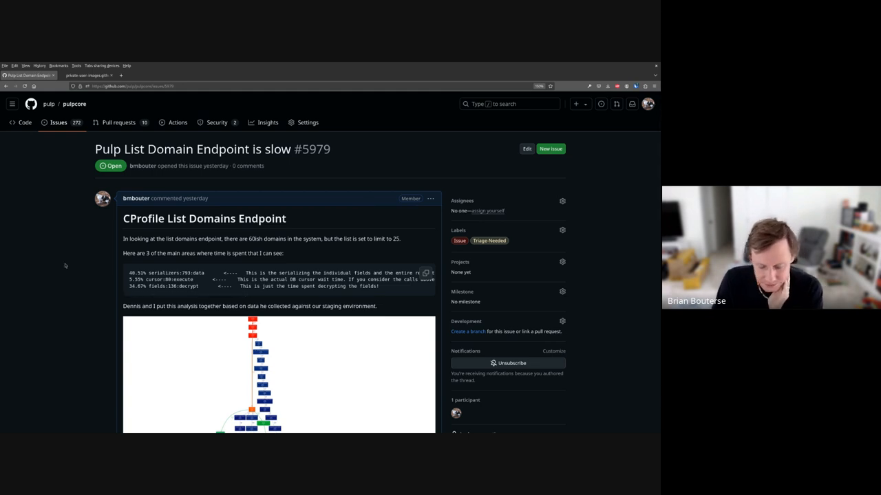
pyautogui.moveTo(209, 246)
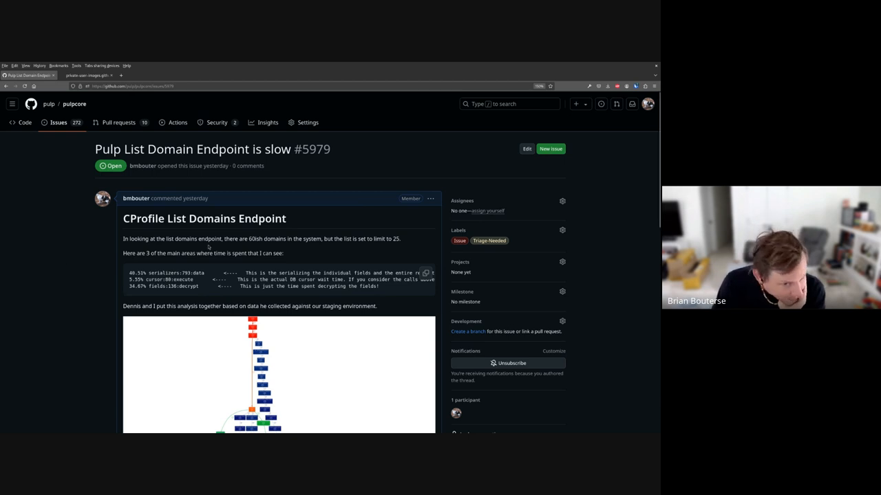
pyautogui.moveTo(94, 278)
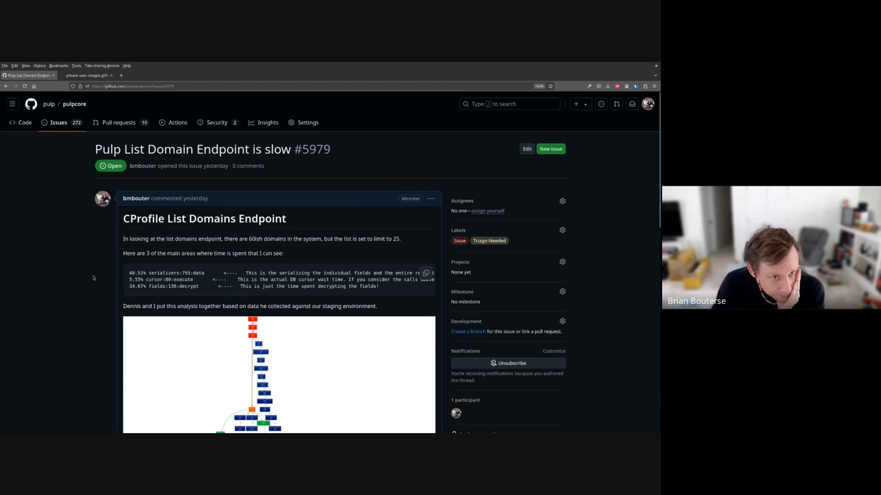
# Open the embedded profiling call-graph PNG from the issue in the image viewer.
pyautogui.click(130, 85)
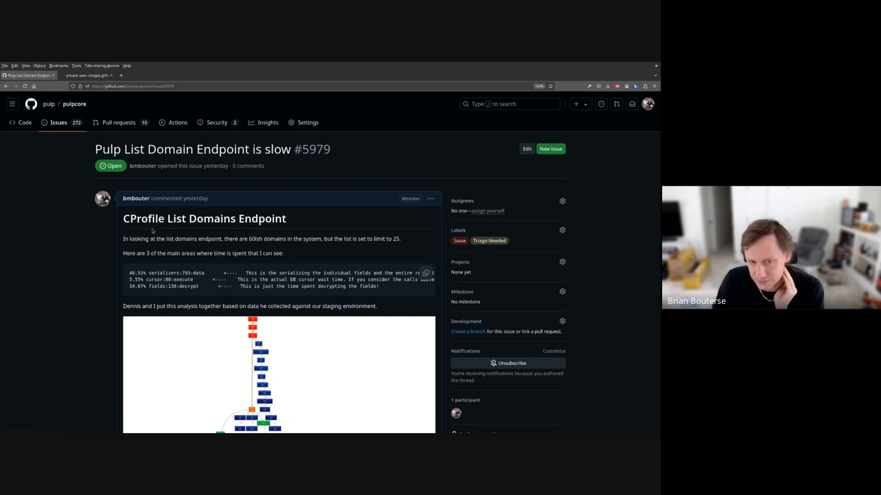
pyautogui.moveTo(66, 322)
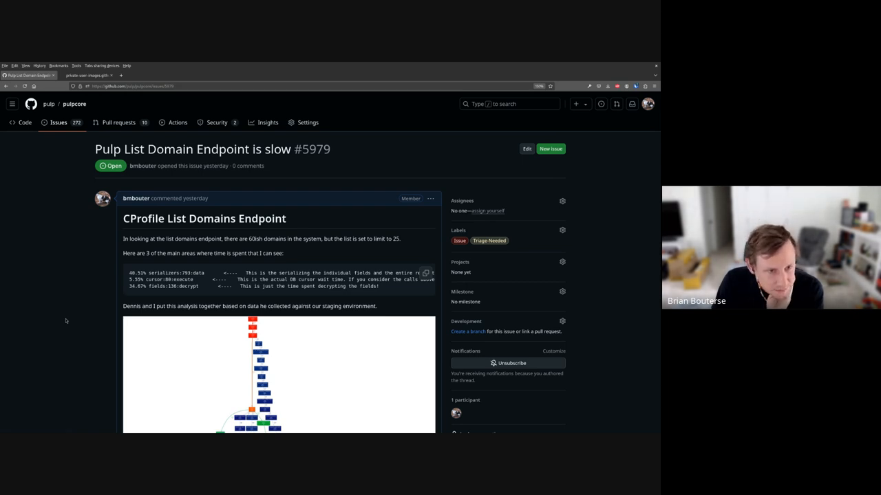
pyautogui.scroll(-3)
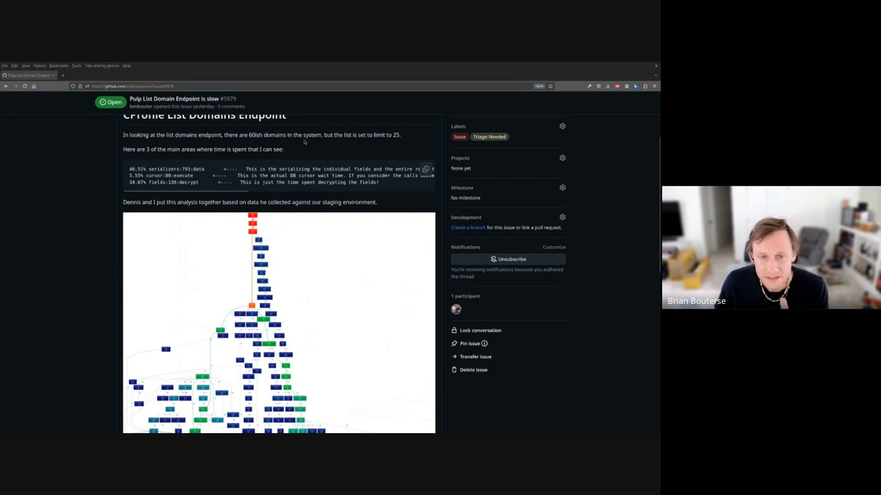
pyautogui.moveTo(327, 245)
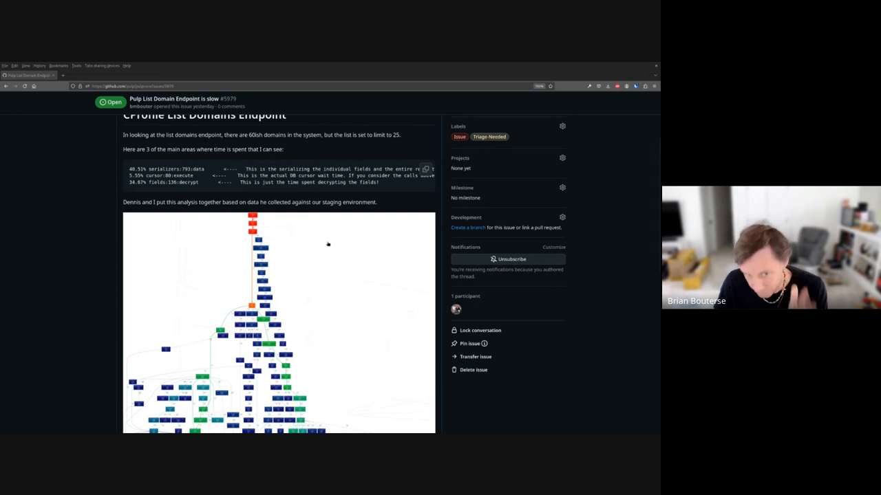
pyautogui.moveTo(337, 270)
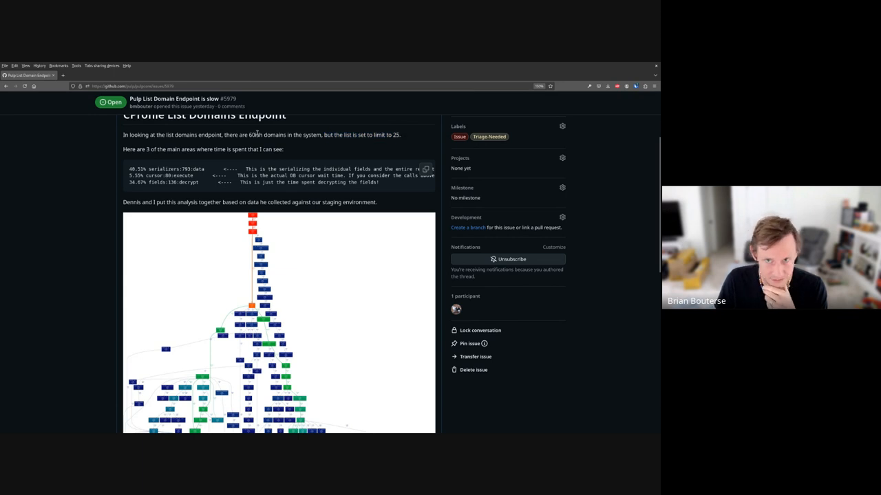
pyautogui.doubleClick(396, 135)
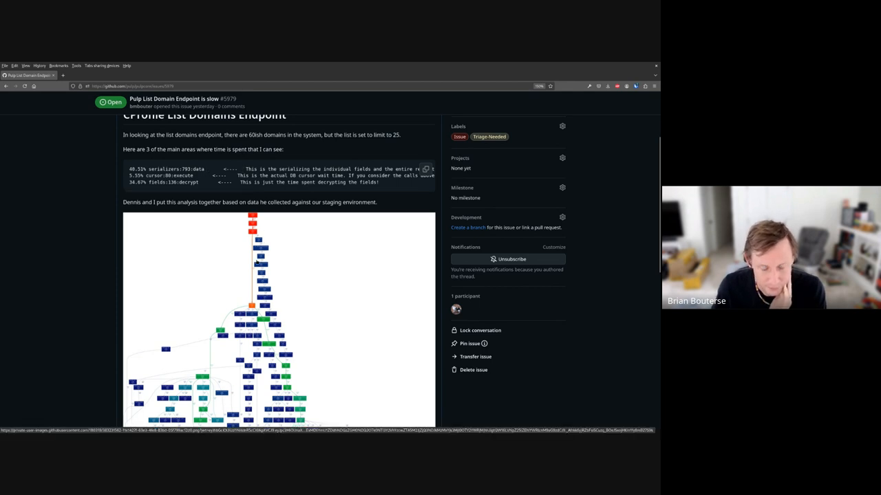
pyautogui.scroll(-3)
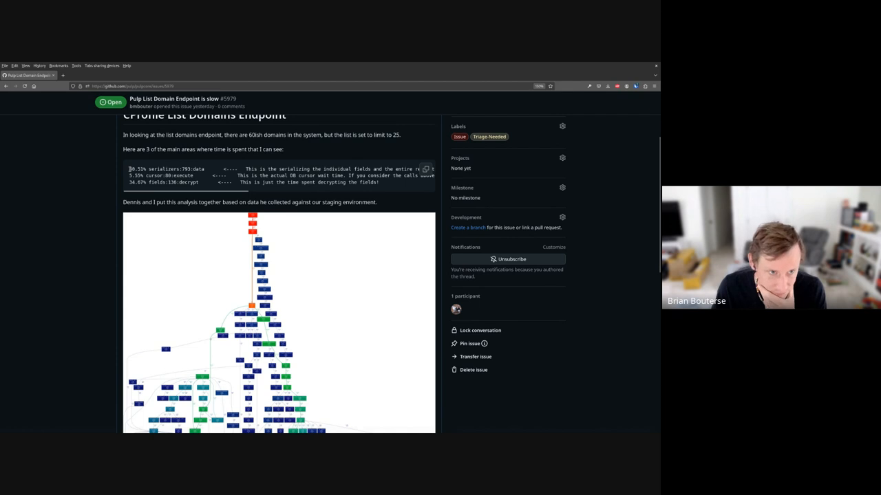
# Pan and zoom the call graph to full size at the top nodes with their timing percentages.
pyautogui.moveTo(128, 169); pyautogui.dragTo(165, 169)
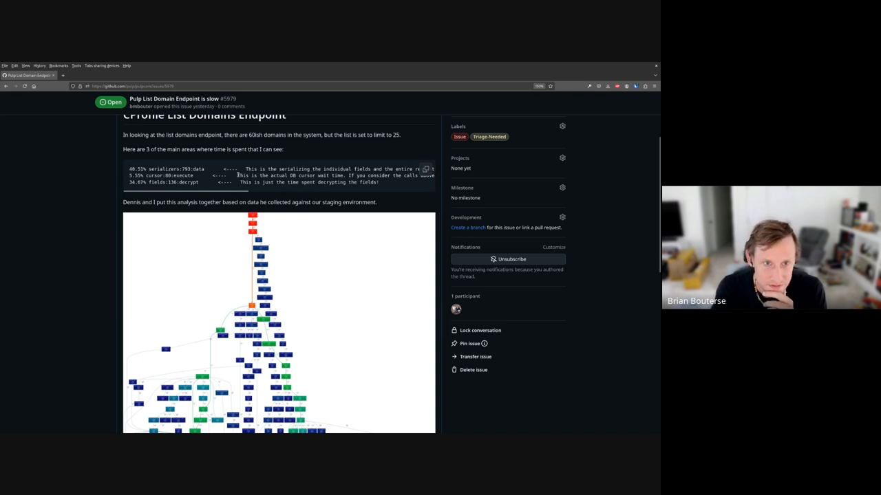
pyautogui.moveTo(236, 176); pyautogui.dragTo(346, 176)
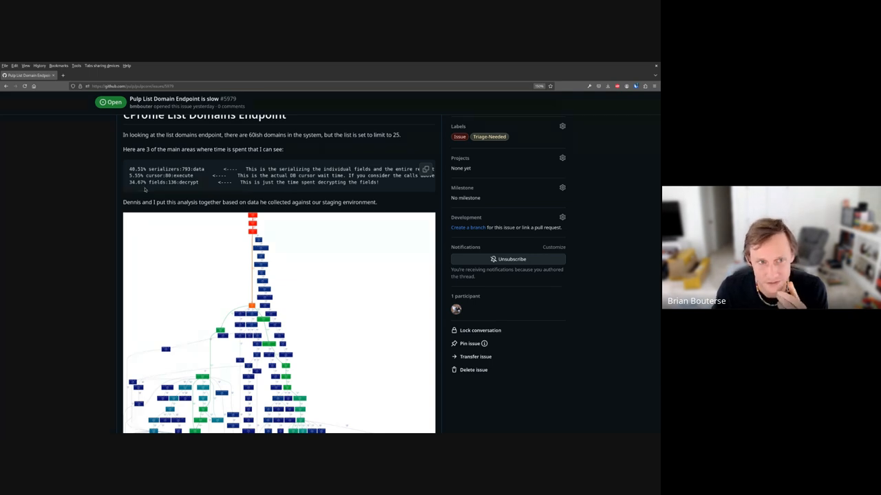
pyautogui.doubleClick(187, 182)
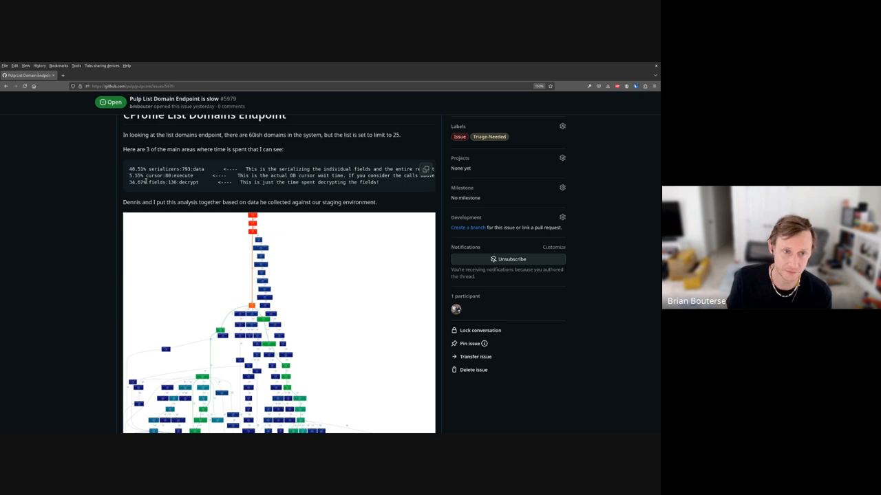
pyautogui.doubleClick(138, 182)
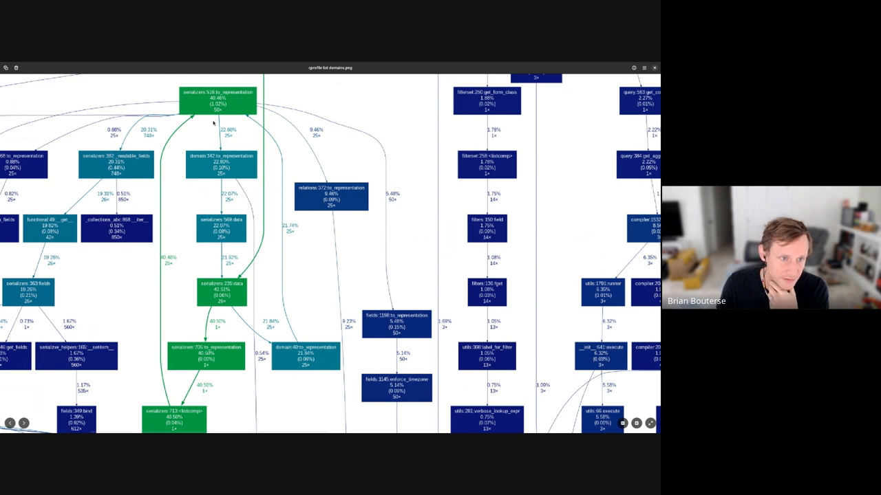
pyautogui.moveTo(194, 391)
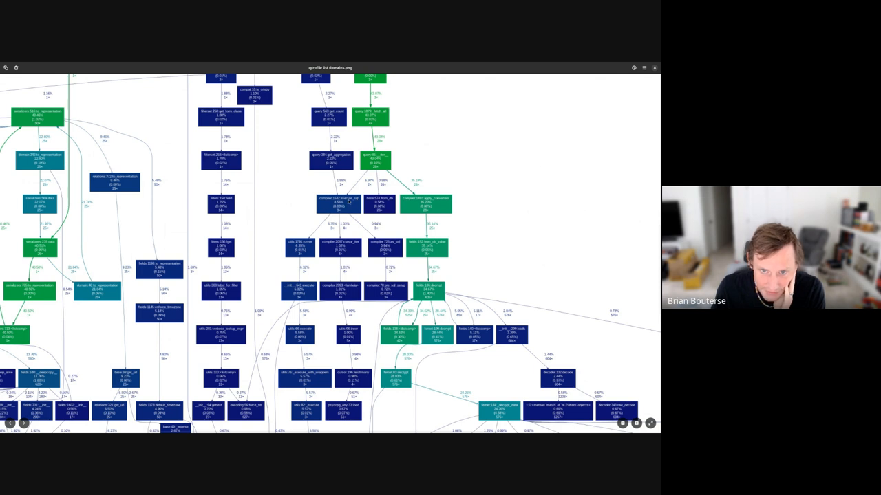
pyautogui.moveTo(330, 217)
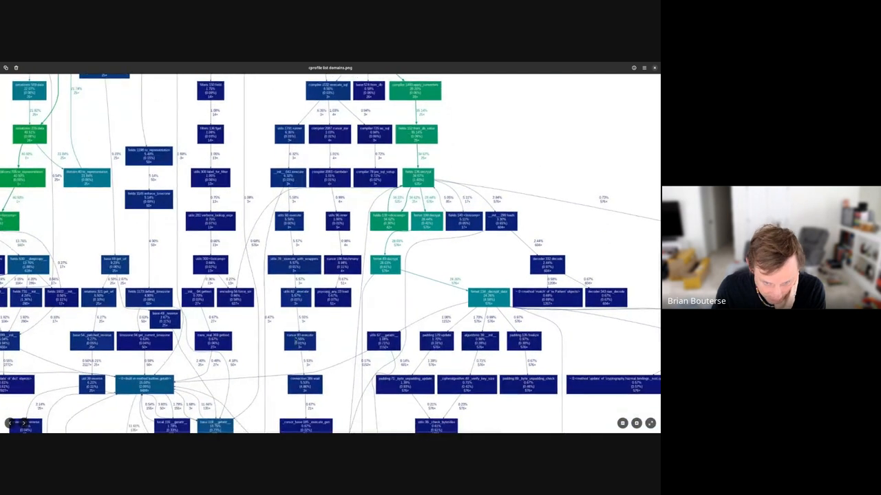
pyautogui.moveTo(309, 351)
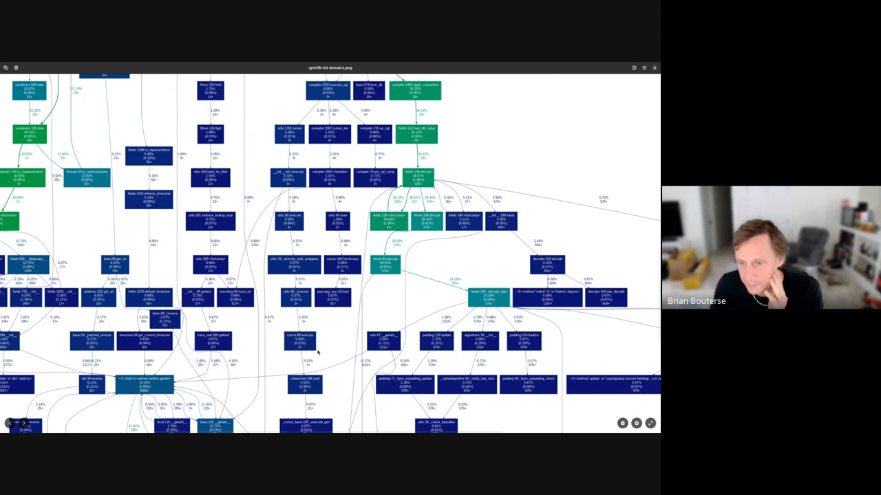
pyautogui.moveTo(556, 161)
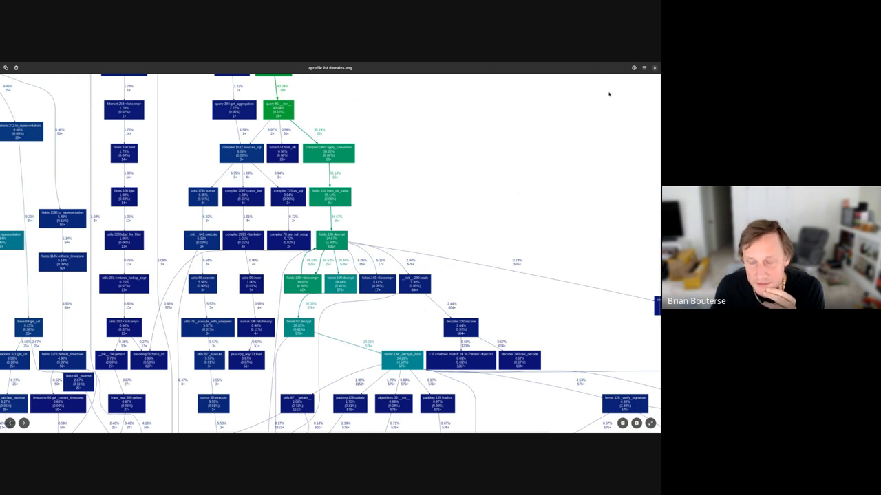
pyautogui.moveTo(385, 237)
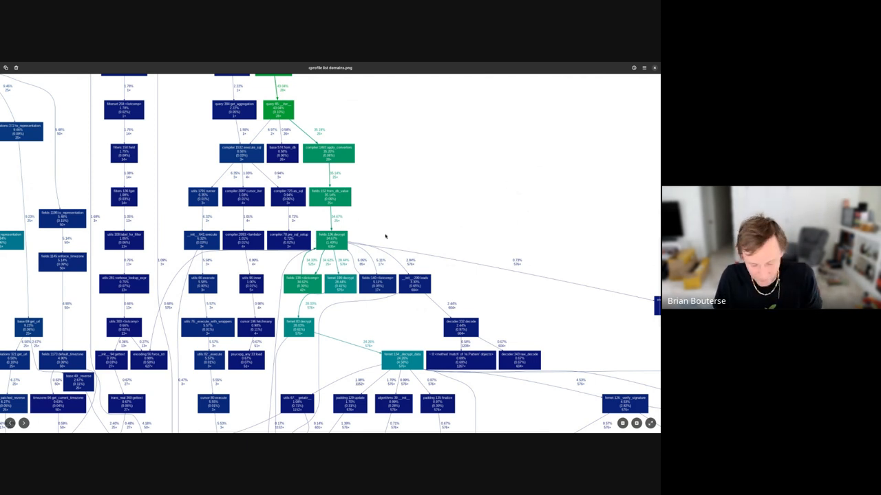